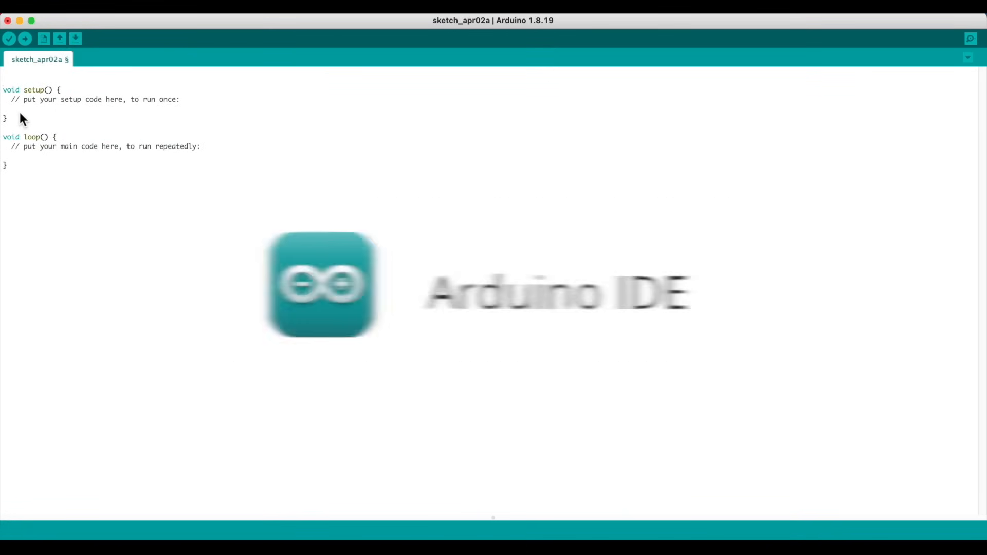
- Declare stepPin, dirPin, Pot and PotValue = 0, then write dirPin LOW and set dirPin as OUTPUT in setup()
text(//define pins)
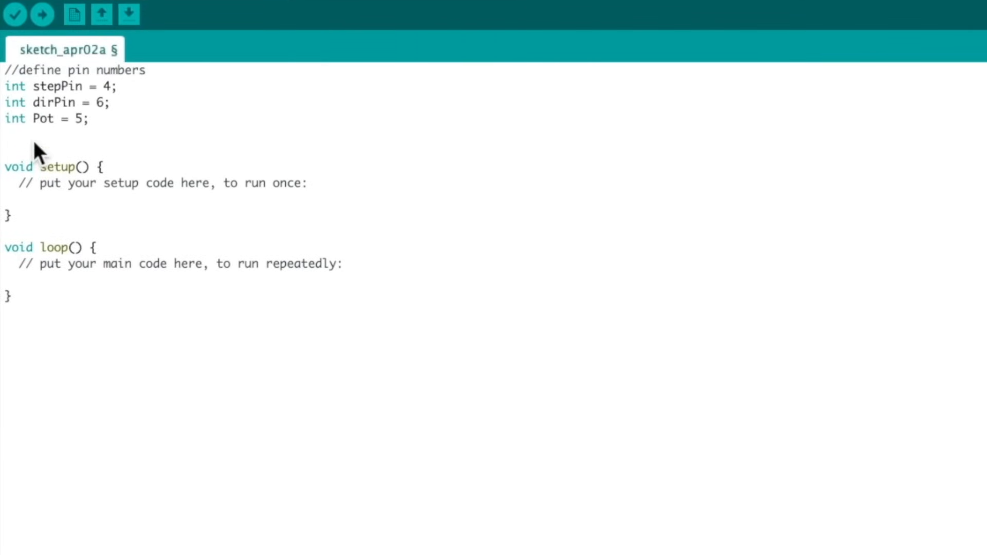
text(int PotValue = 0;)
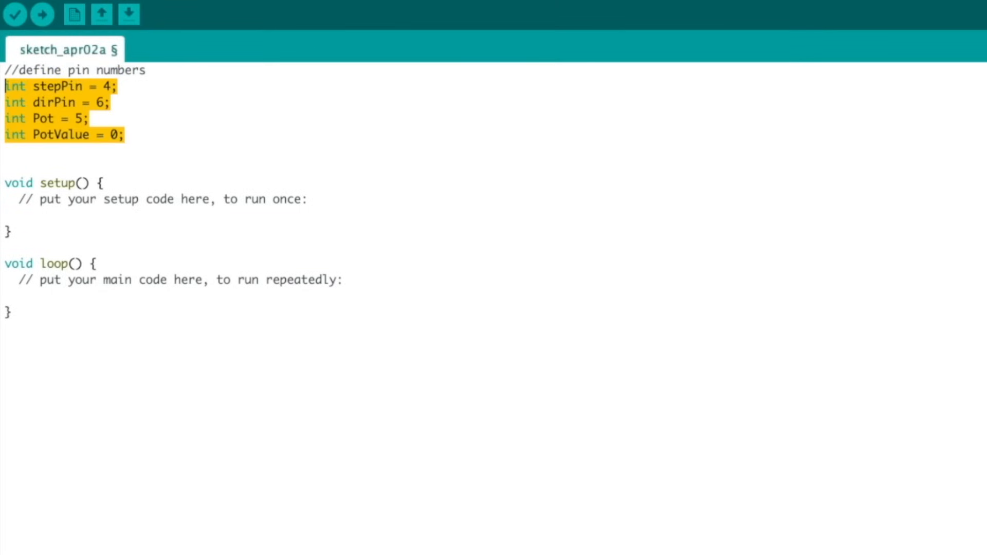
text(digitalWrite(dirPin,)
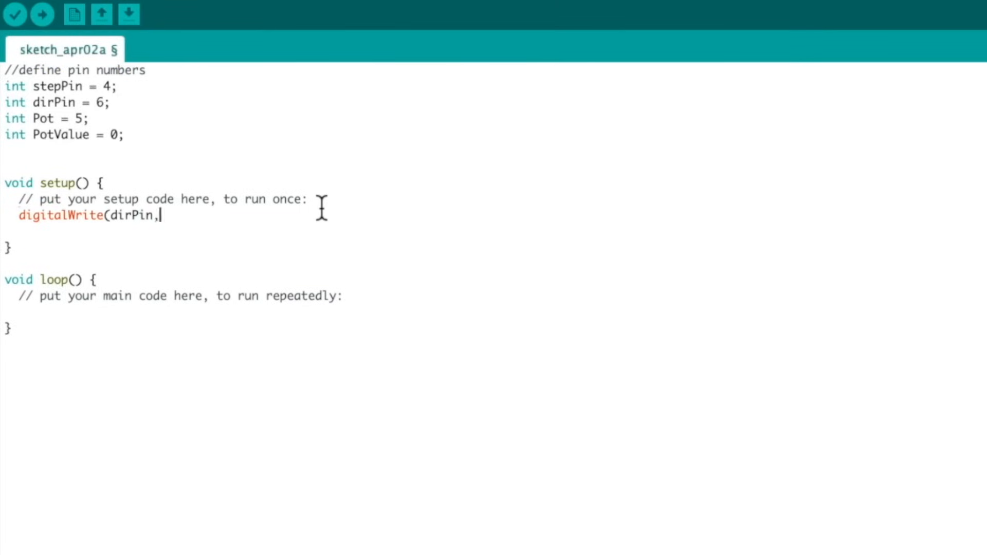
text(LOW);)
text(pinMode()
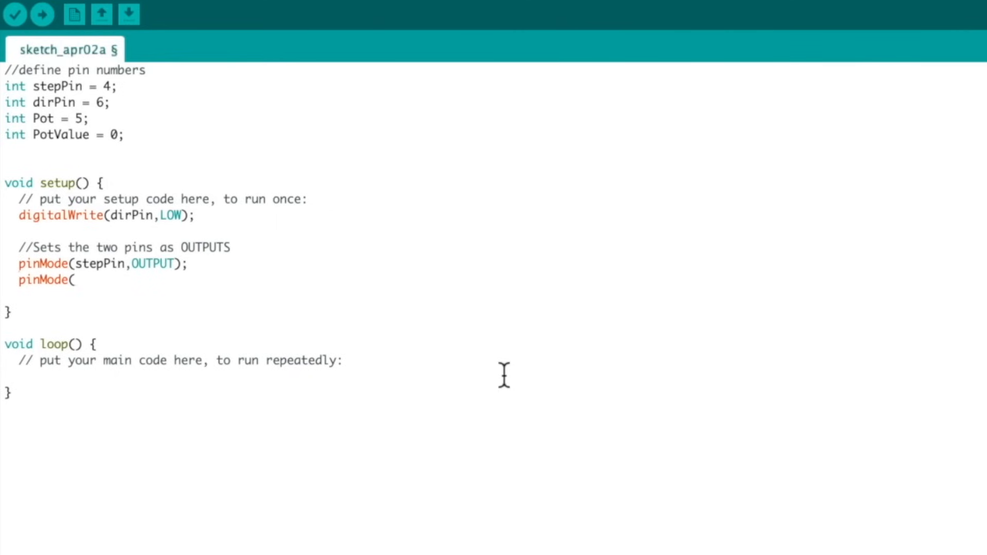
text(dirPin, OUTPUT);)
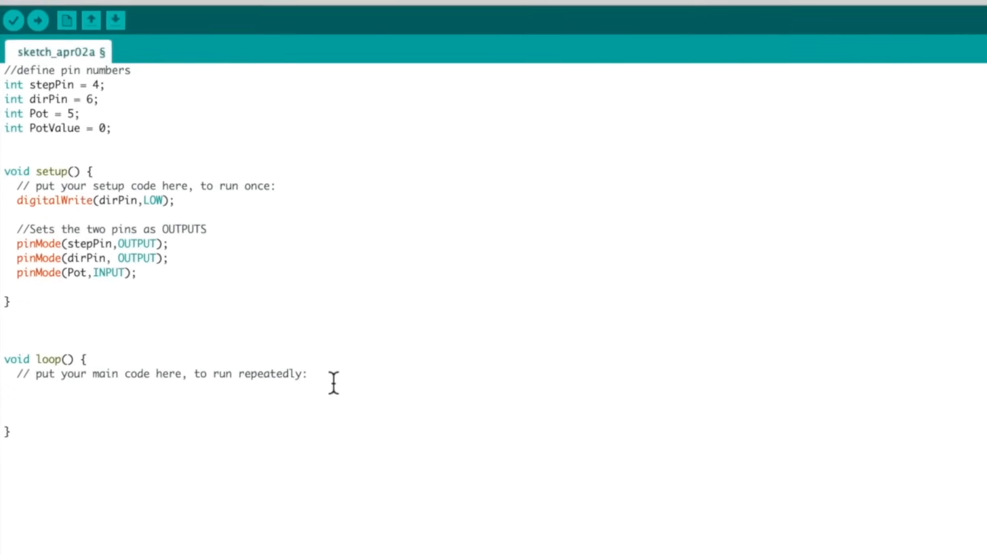
- Read PotValue = analogRead(Pot) and, if PotValue <= 900, pulse the step pin with delayMicroseconds(PotValue)
text(PotValue)
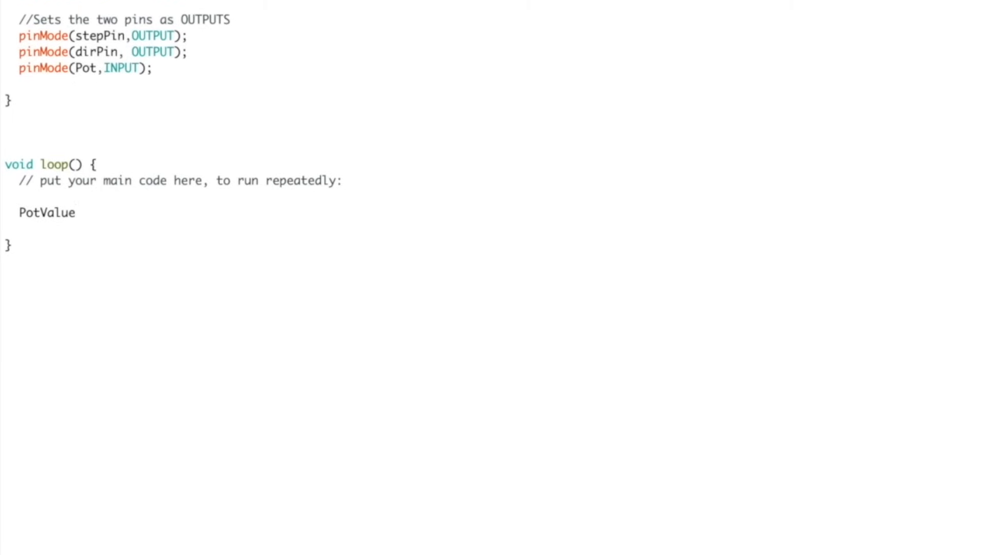
text(= analogRead(Pot);)
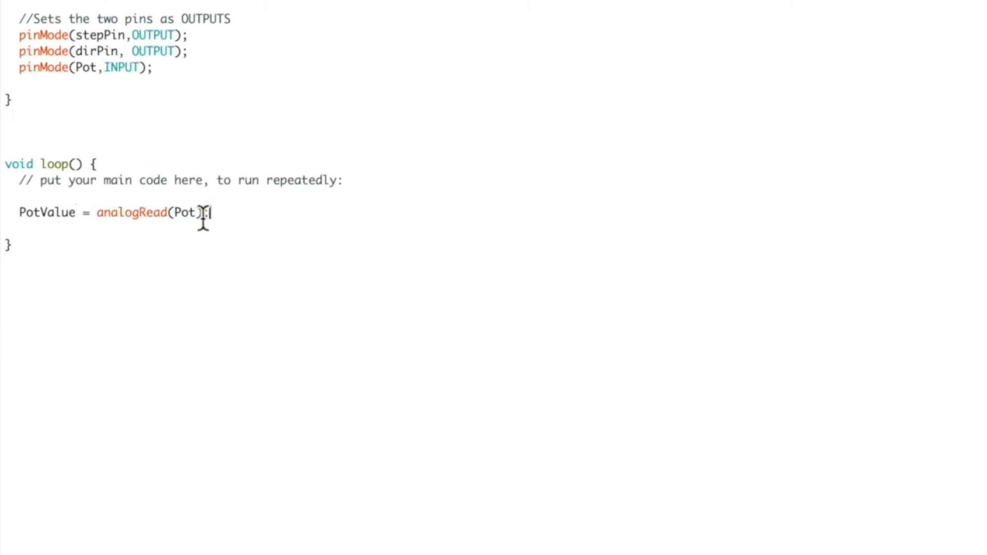
text(;)
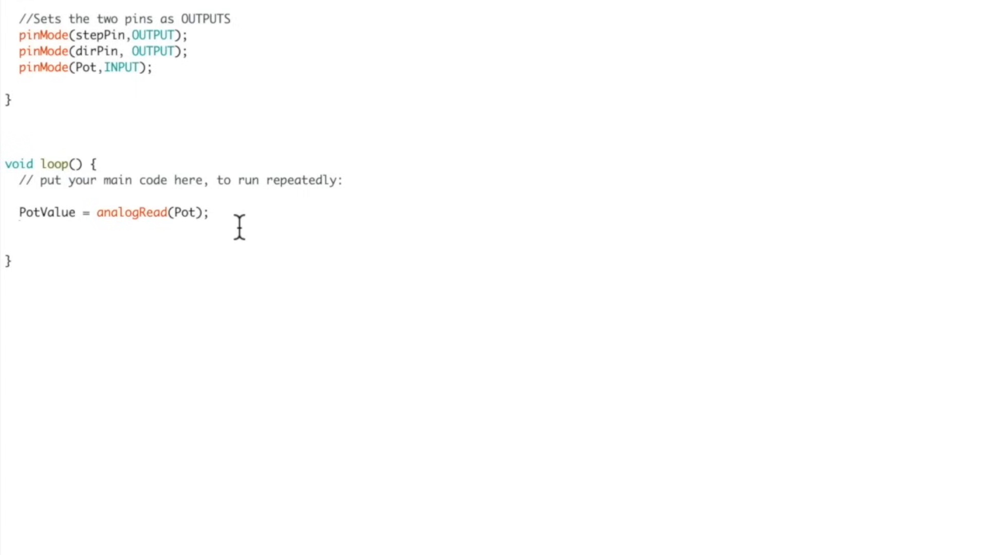
text(if (PotValue <=)
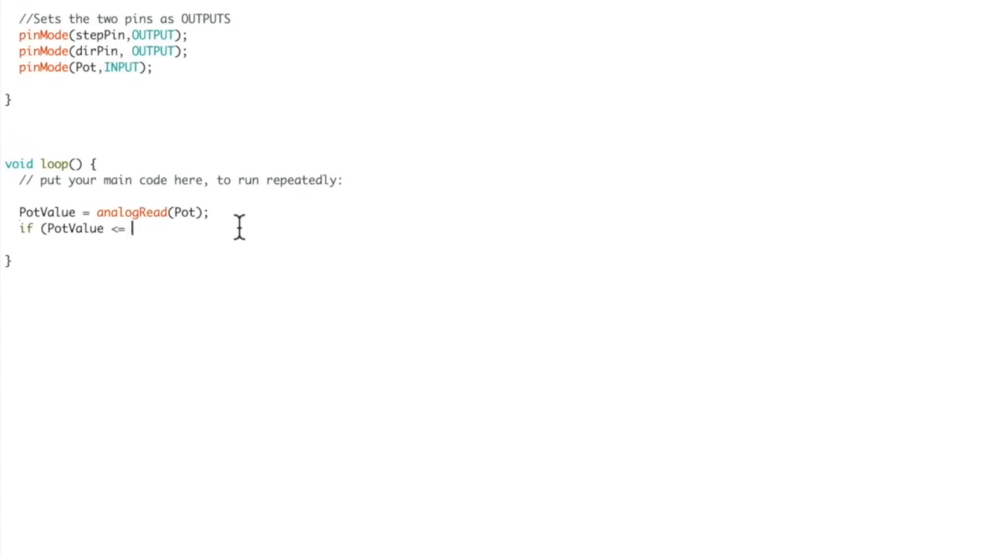
text(900){)
text(delayM)
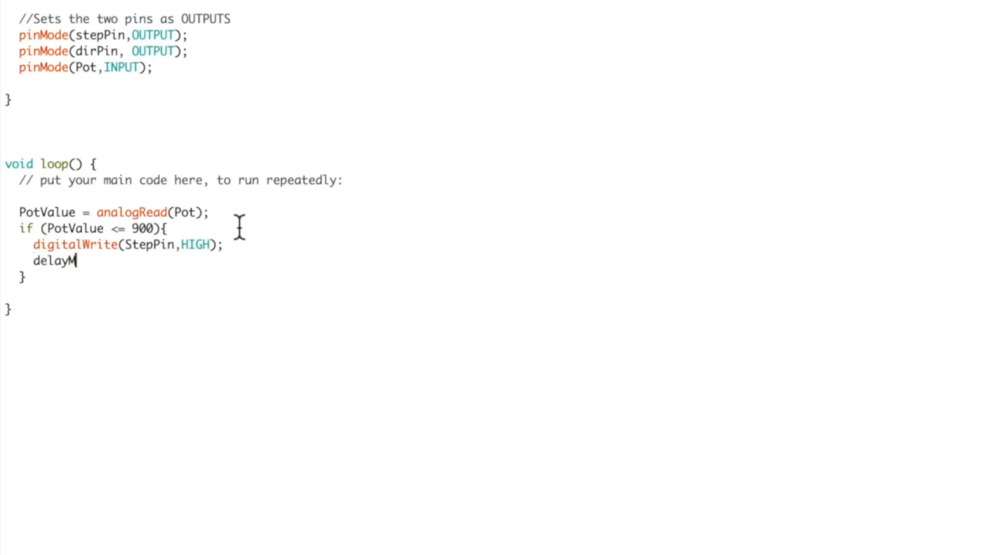
text(icroseconds(PotValue);)
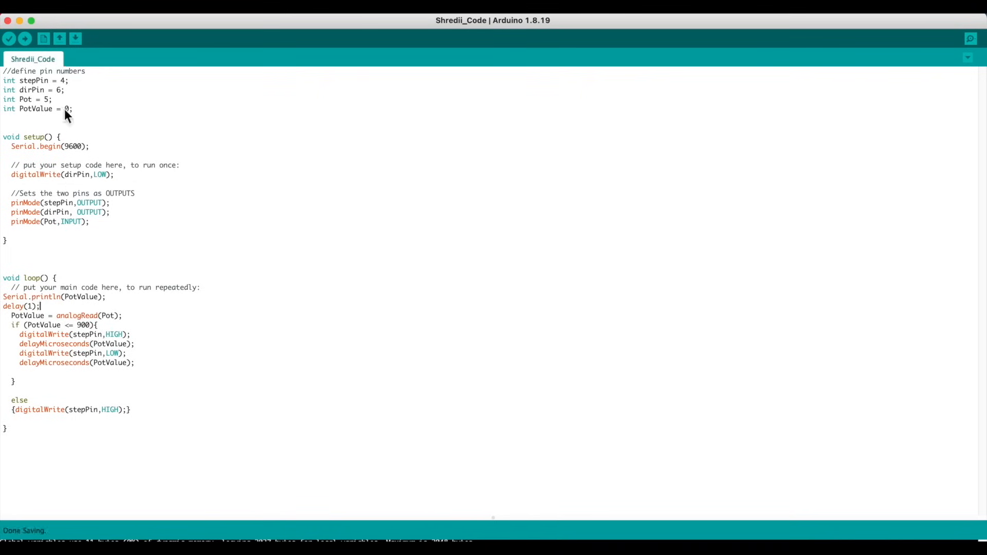
click(970, 38)
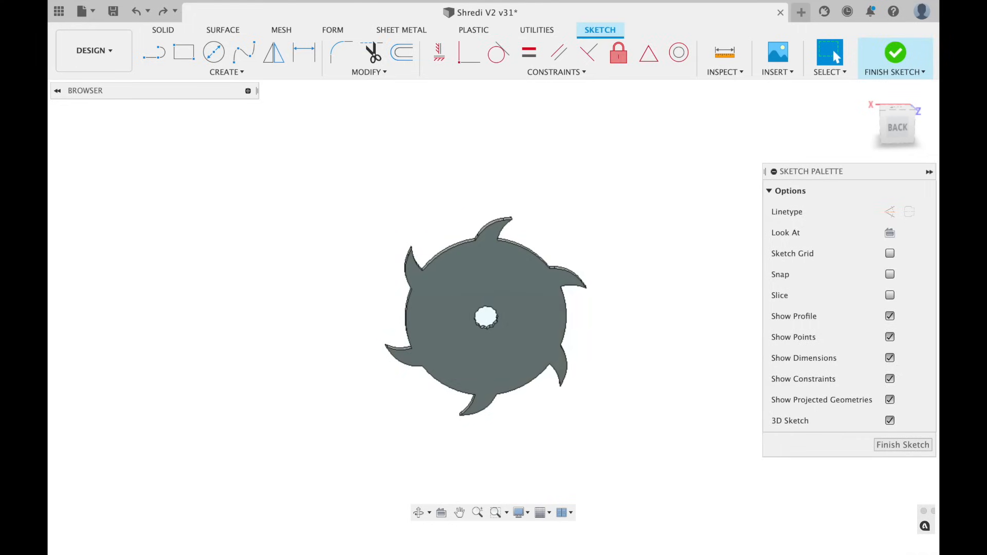
- Finish the blade sketch and begin a Move/Copy on the two selected blade bodies
click(896, 51)
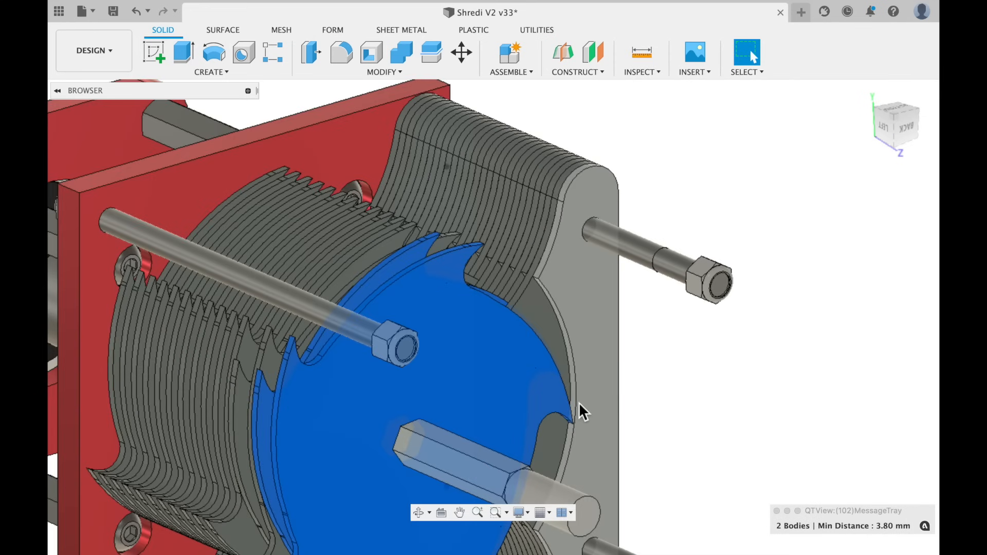
click(460, 52)
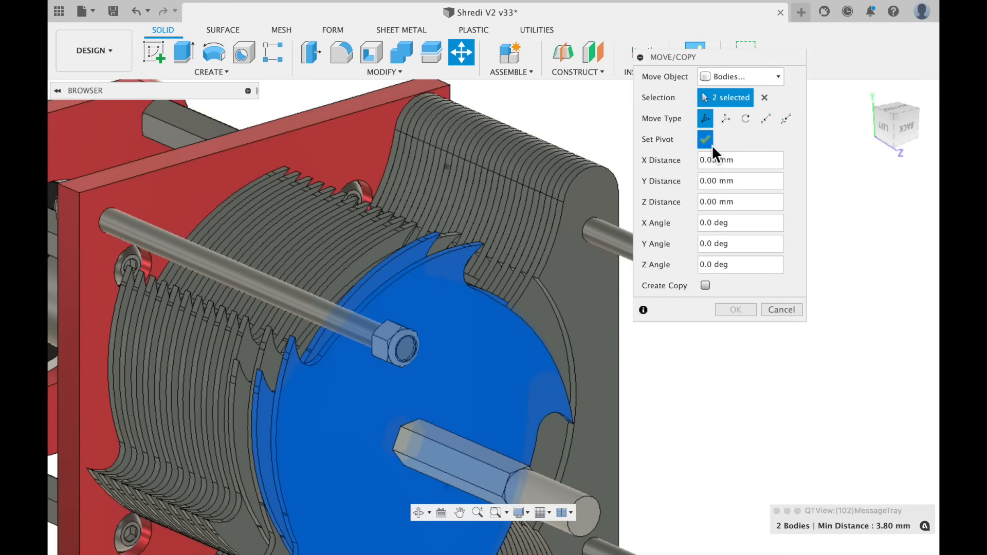